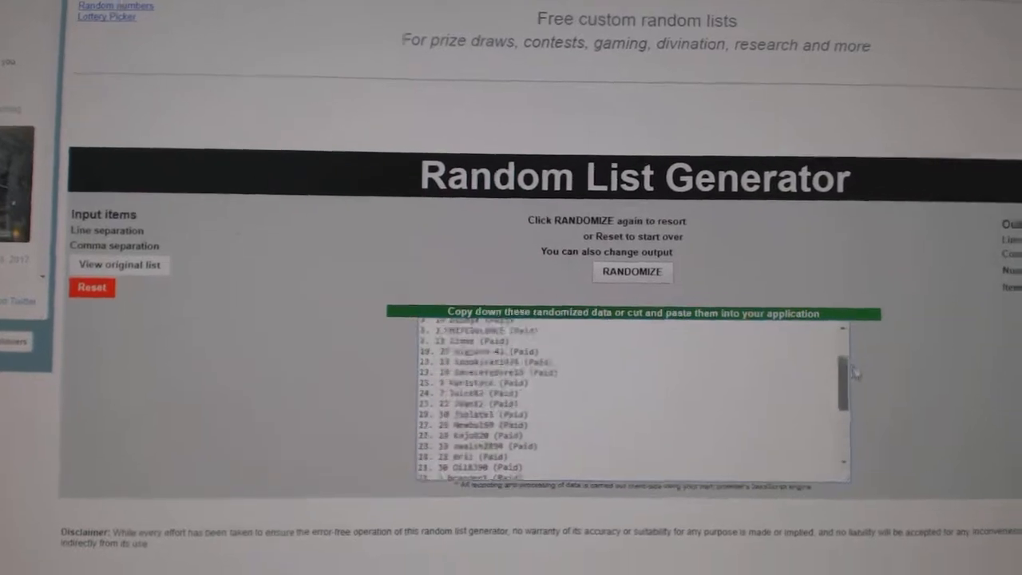
# Randomize the 30-team hockey list, producing an order ending with St. Louis.
pyautogui.click(632, 272)
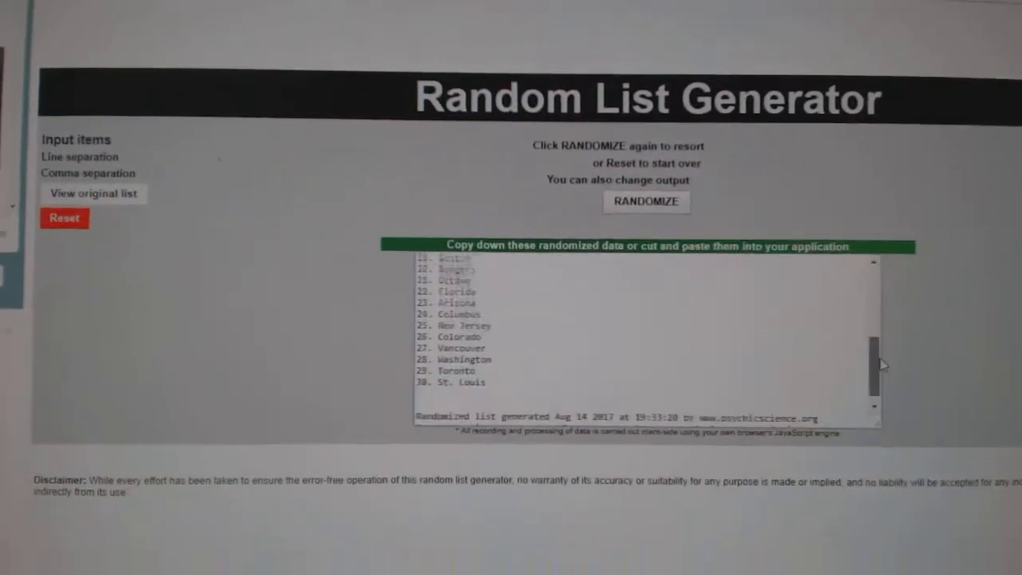
# Reshuffle the team list twice into a new order beginning Anaheim, Rangers, Edmonton.
pyautogui.click(645, 201)
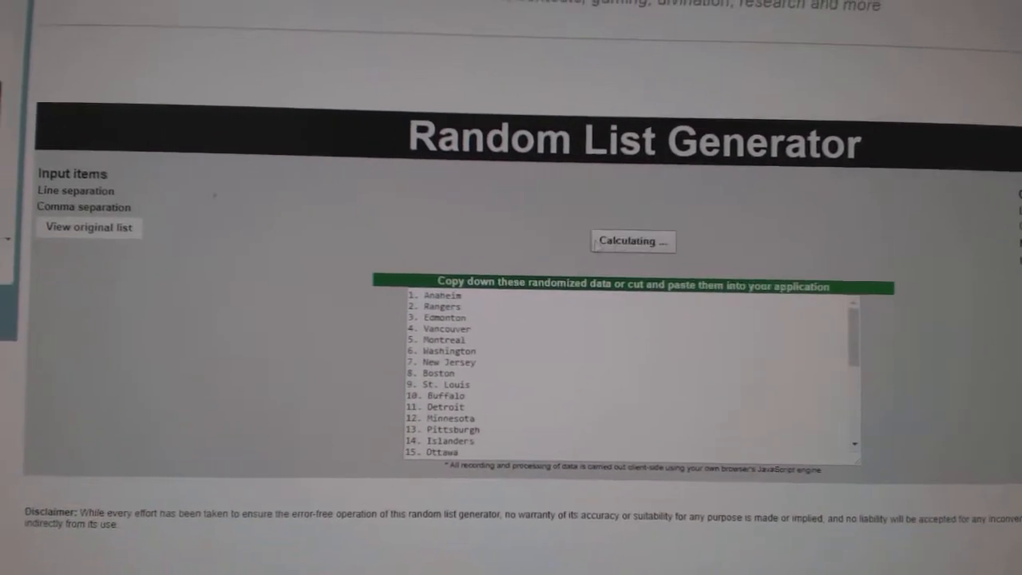
pyautogui.click(632, 241)
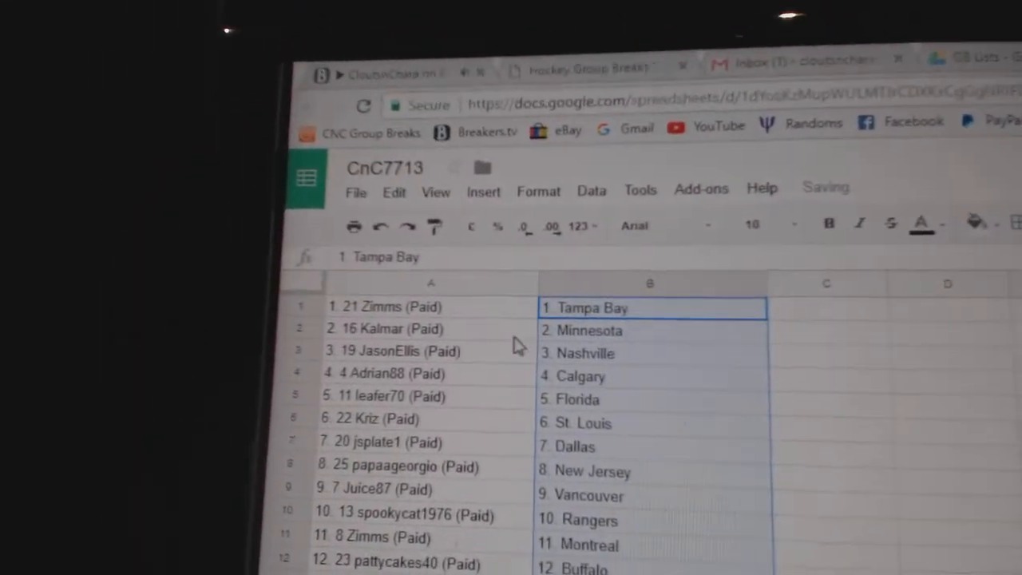
# Review the name-team pairings in Google Sheets rows 1–30, from Tampa Bay down to San Jose.
pyautogui.click(399, 328)
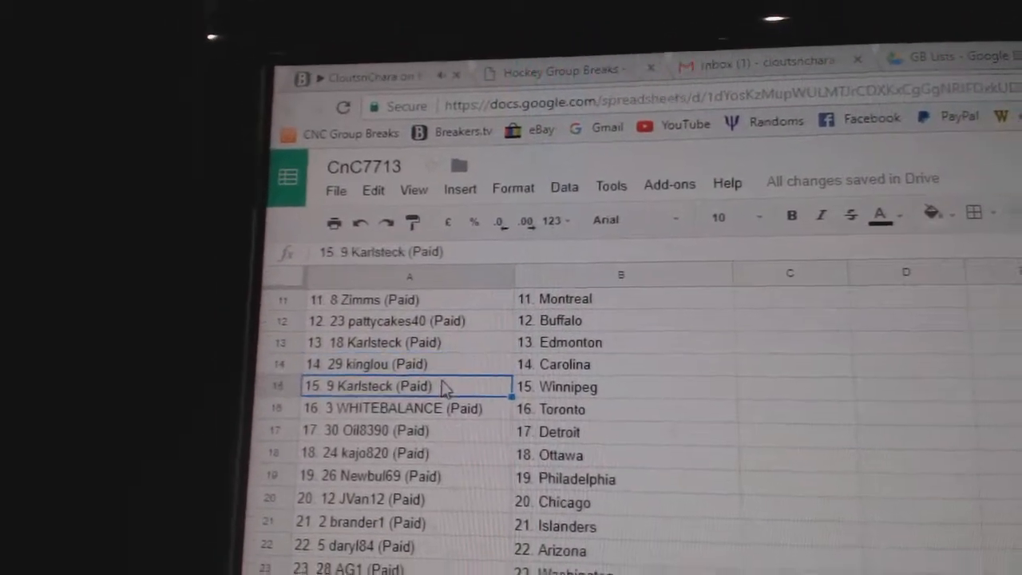
pyautogui.scroll(-3)
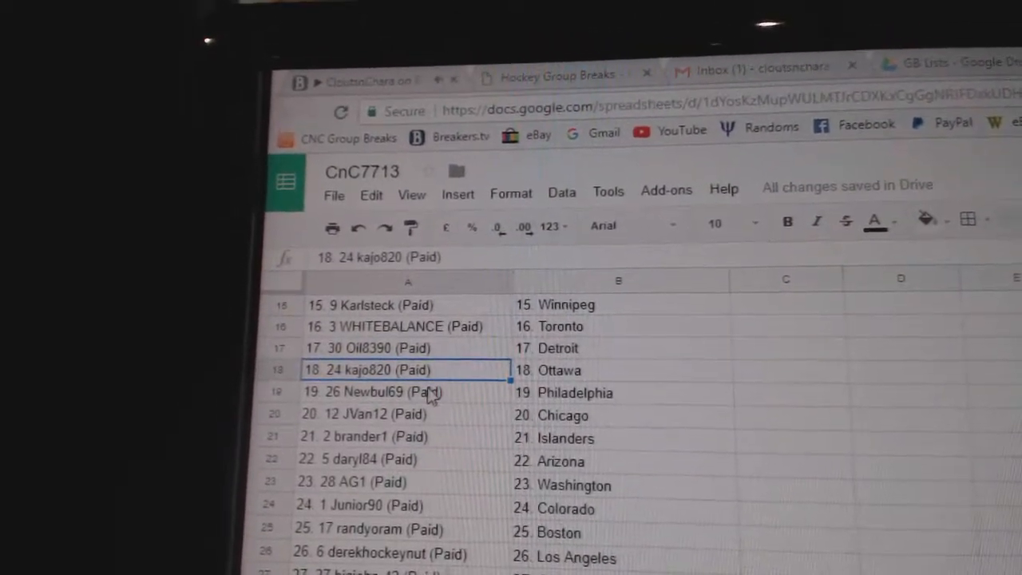
pyautogui.click(375, 392)
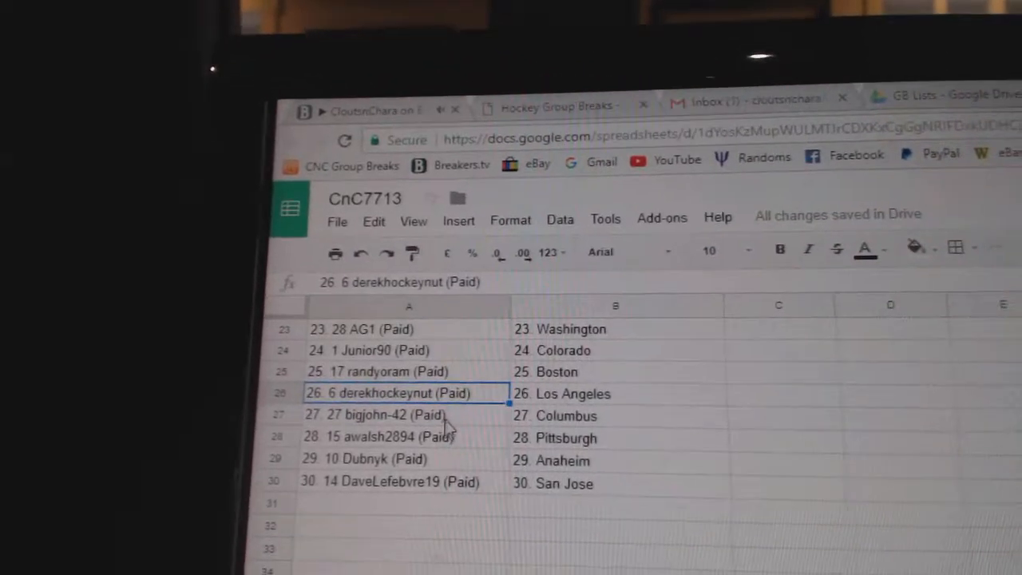
pyautogui.click(399, 415)
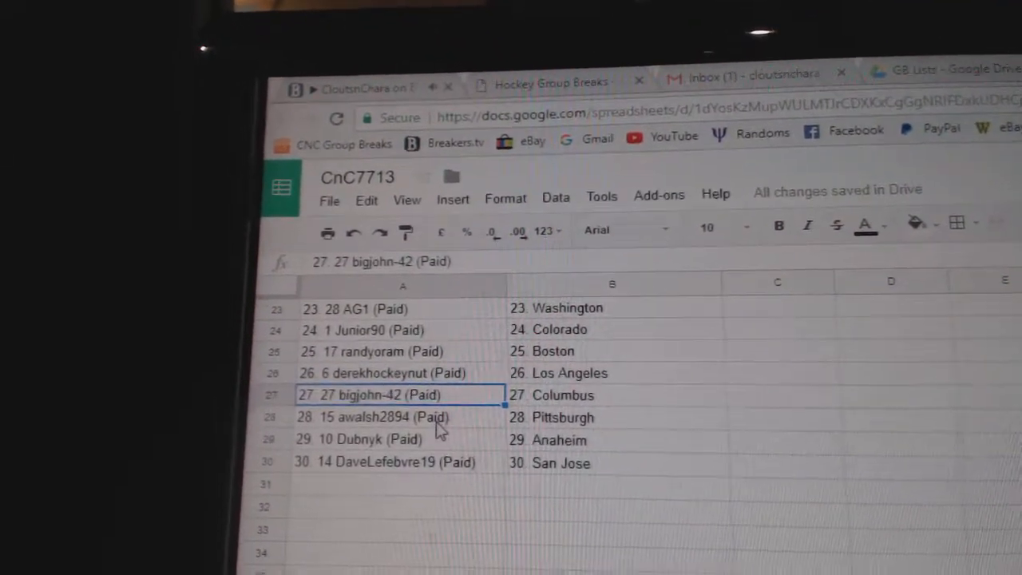